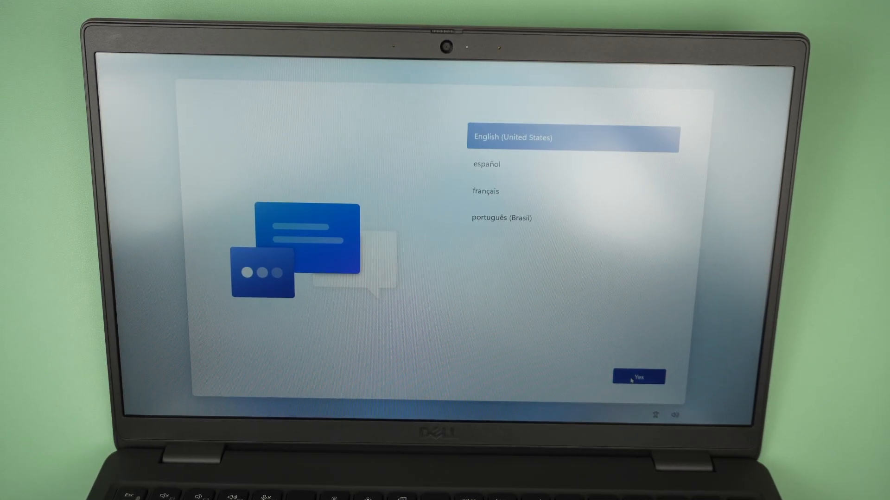
Step: Confirm English (United States) as the setup language
click(637, 377)
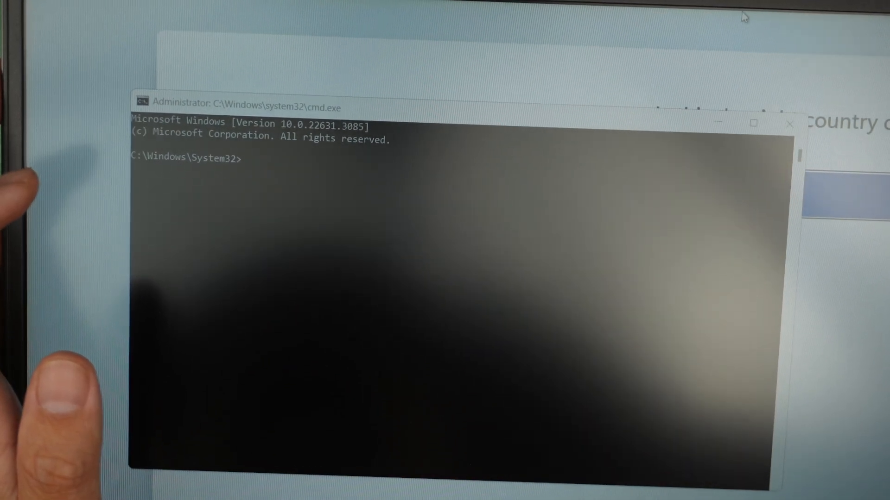
Step: Run 'start ms-cxh:localonly' in Command Prompt to open local account creation
text(s)
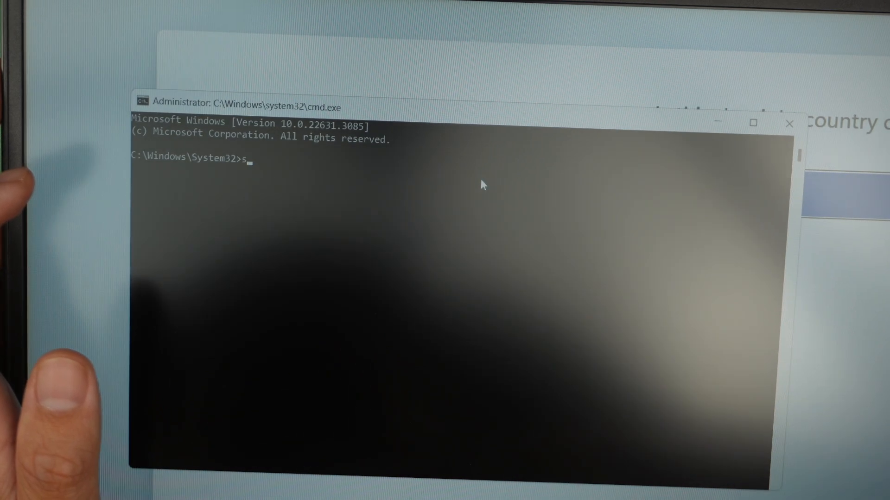
text(tart)
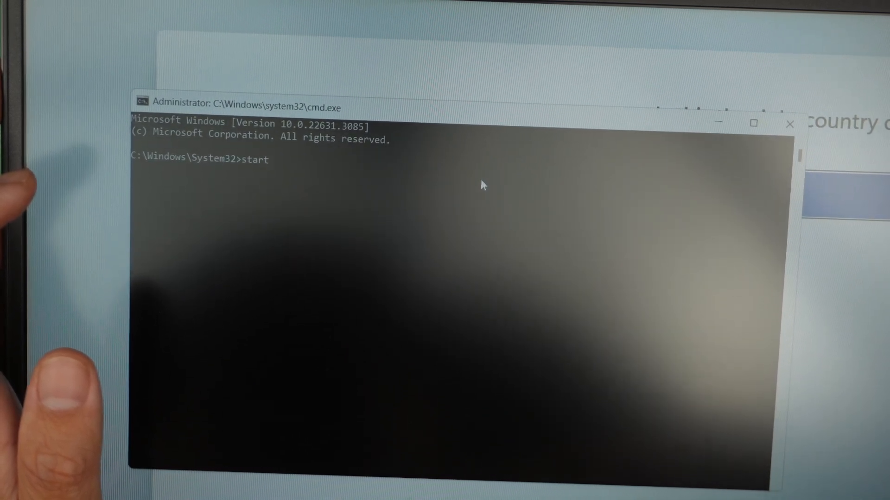
text(m)
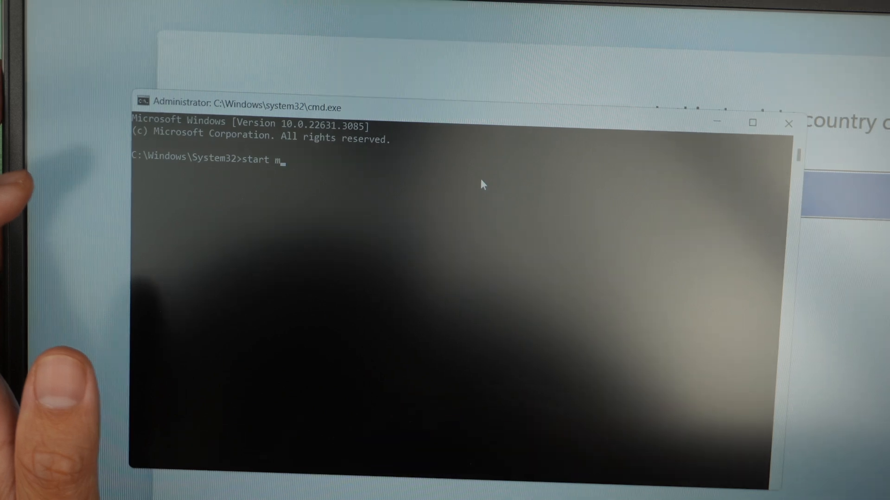
text(s-)
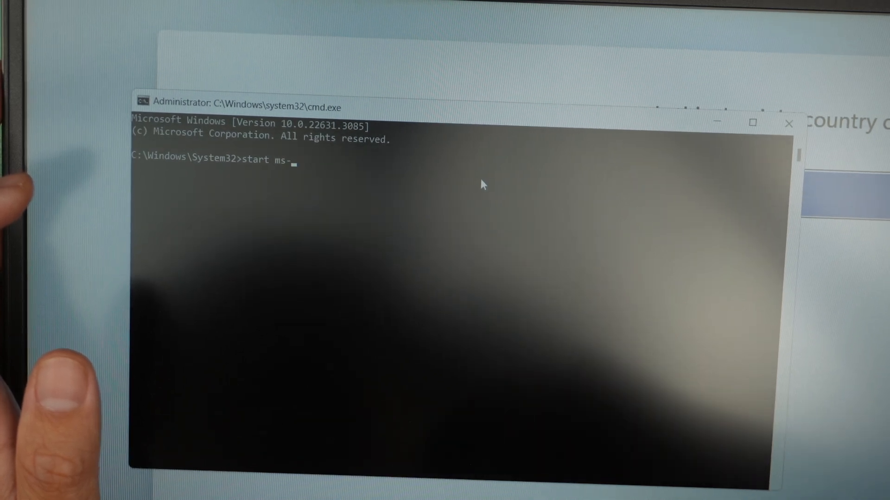
text(cx)
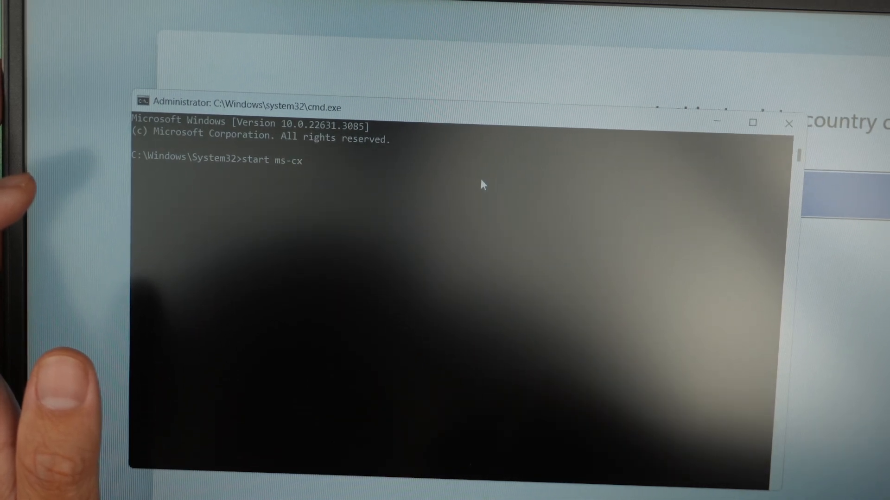
text(h)
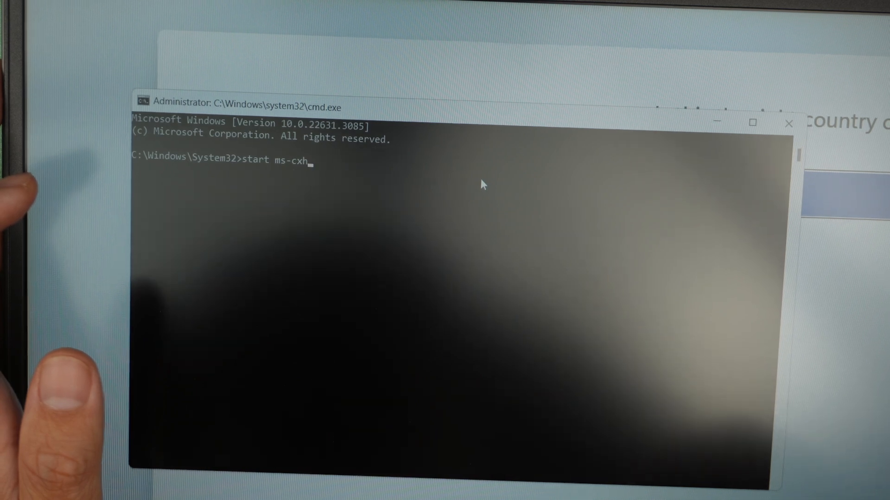
text(:lo)
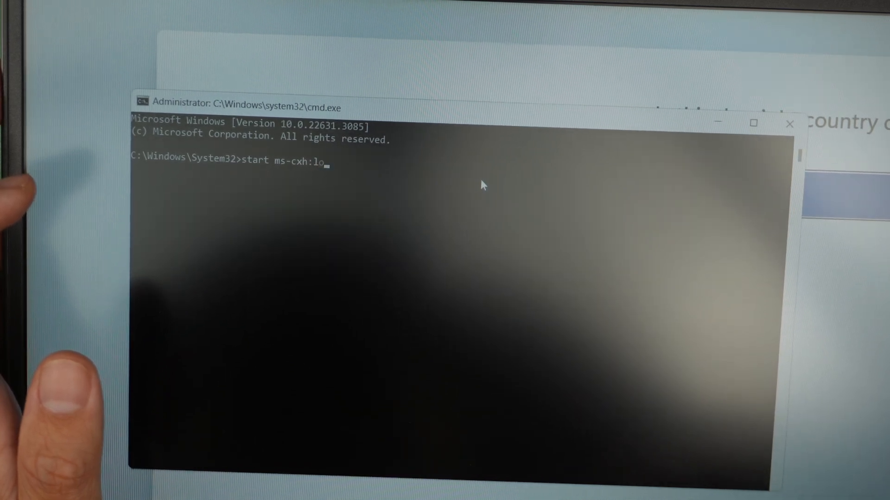
text(ca)
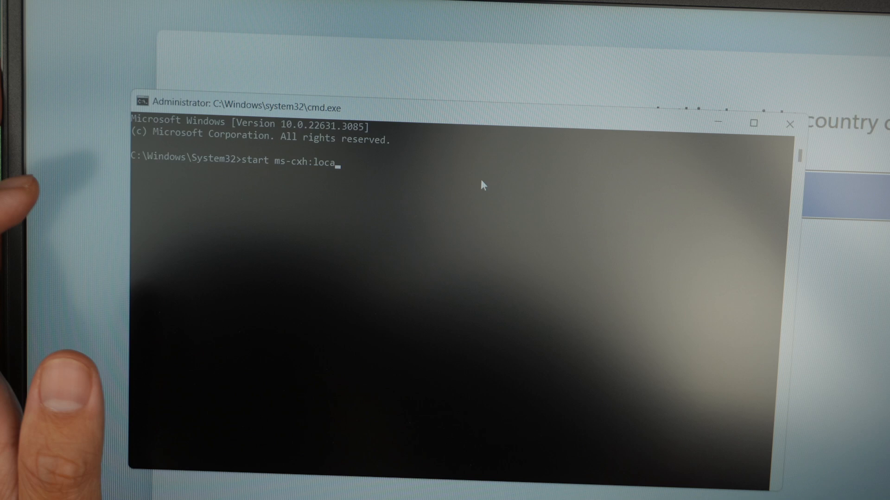
text(lon)
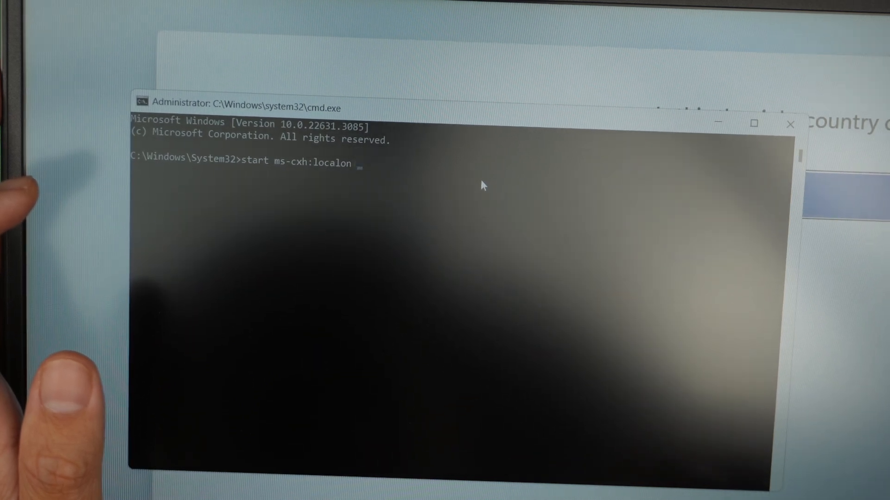
text(ly)
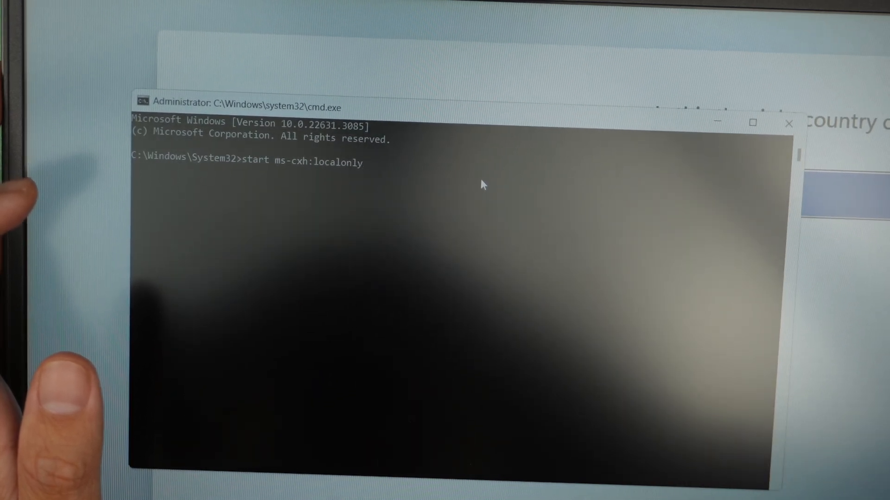
key(Enter)
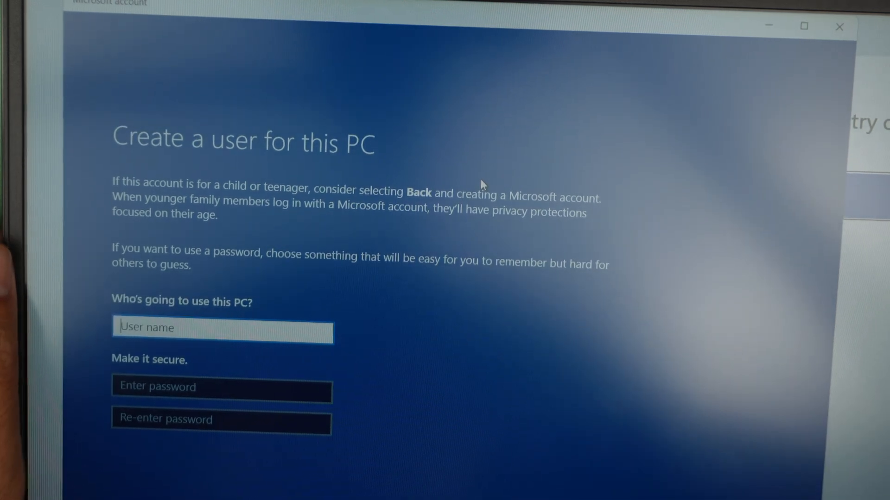
Step: Create the local user 'Owner' with blank password fields
text(o)
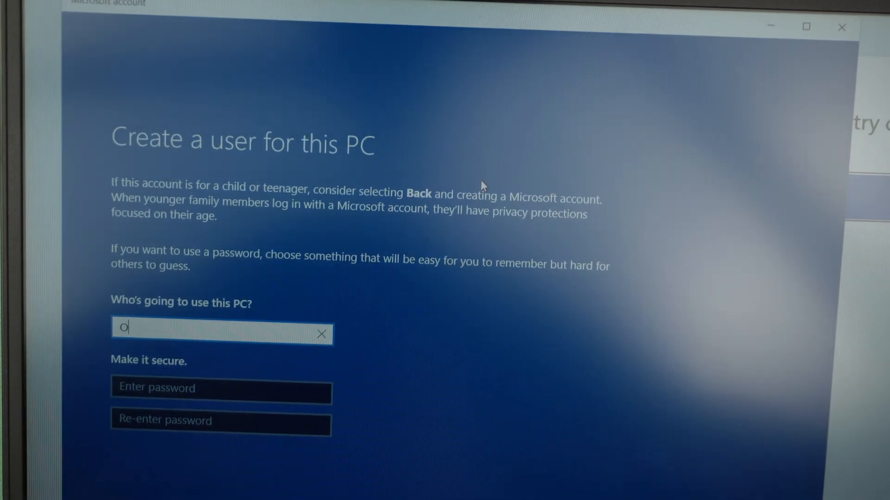
text(wner)
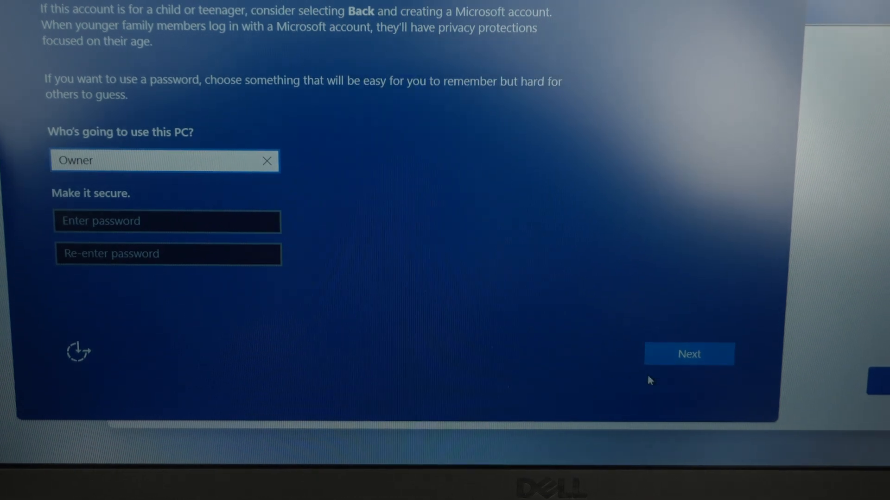
click(688, 354)
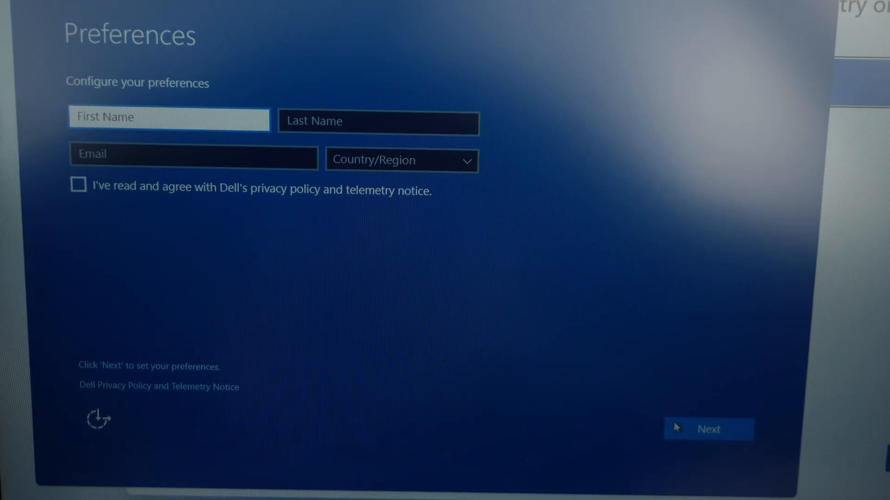
Step: Leave the Dell Preferences fields empty and continue past them
click(707, 429)
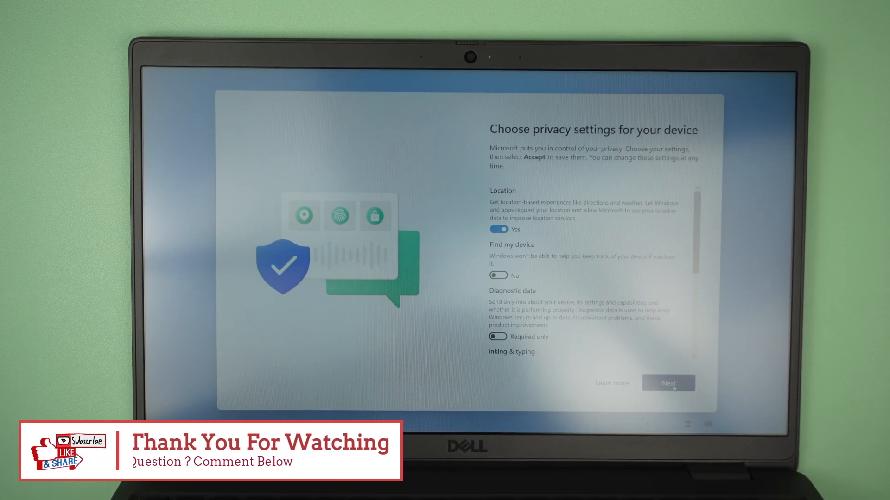
Step: Accept the default device privacy settings to finish setup
click(668, 383)
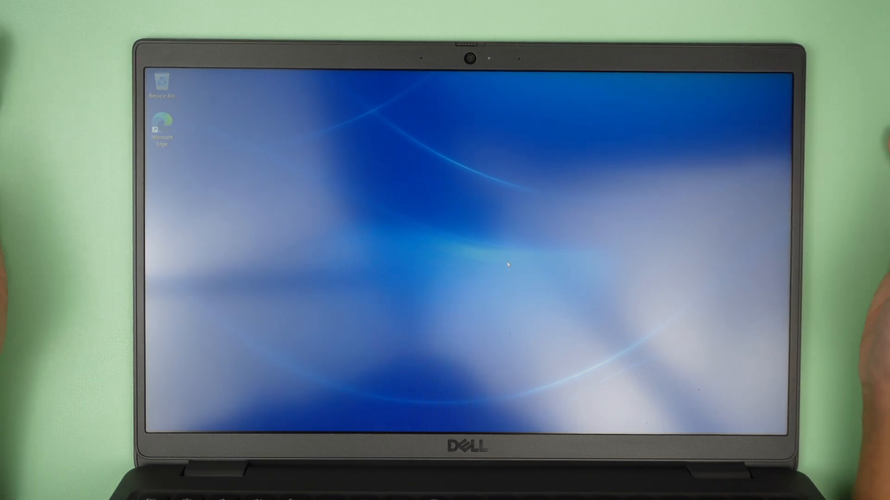
Step: Open the Start menu from the taskbar as Owner
click(384, 422)
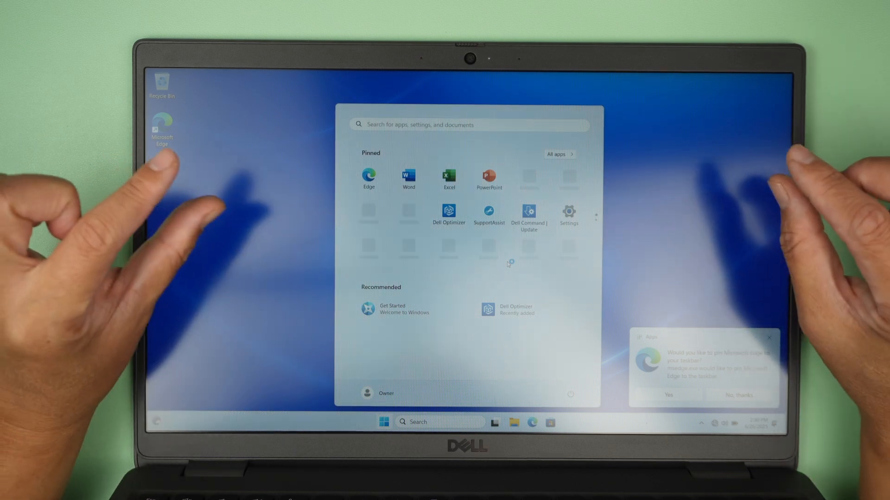
mouse_move(508, 264)
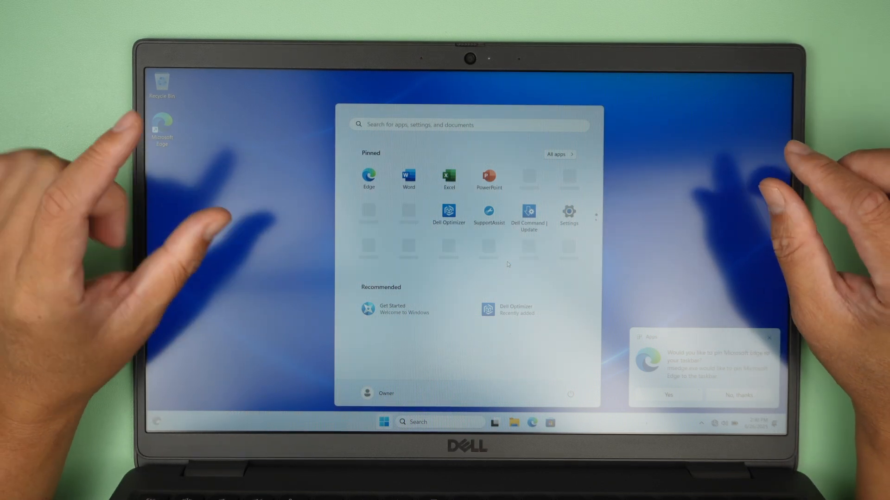